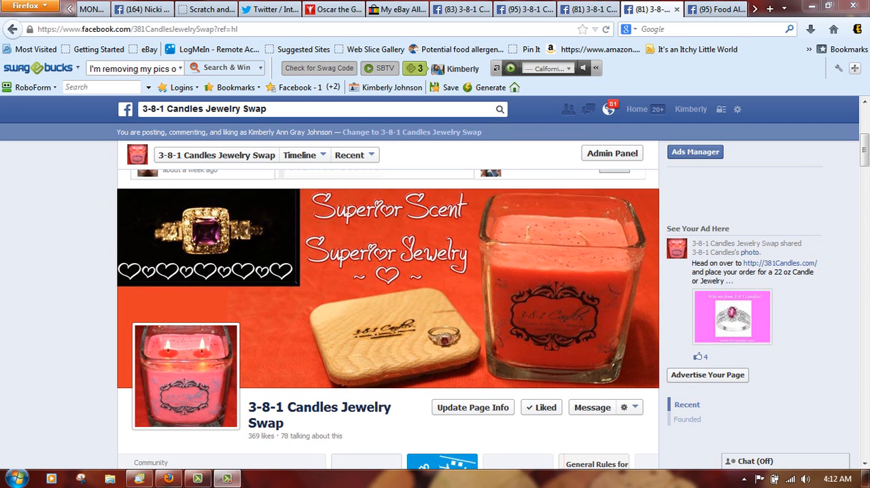
Scroll down the 3-8-1 Candles Jewelry Swap timeline to reach the photo composer
scroll("down", 3)
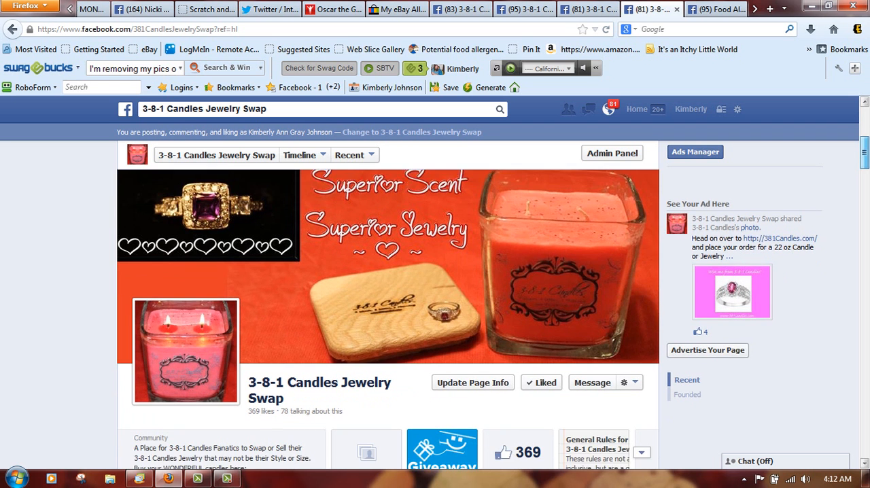
scroll("down", 3)
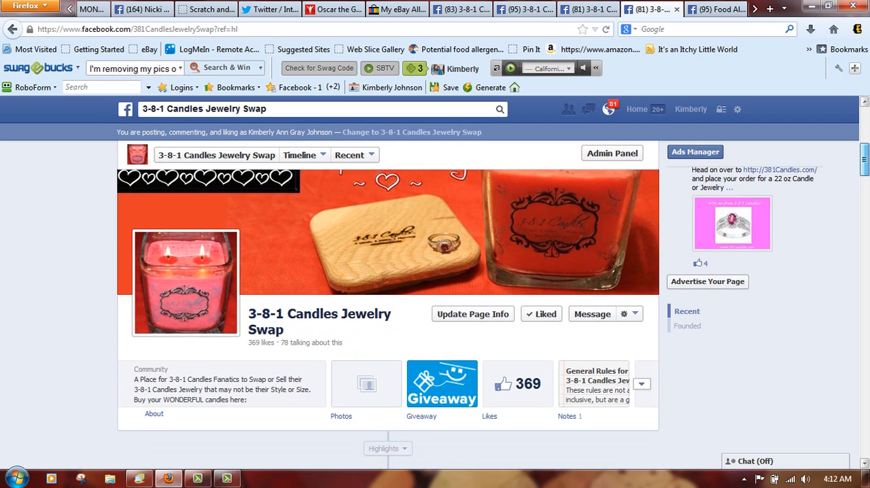
scroll("down", 3)
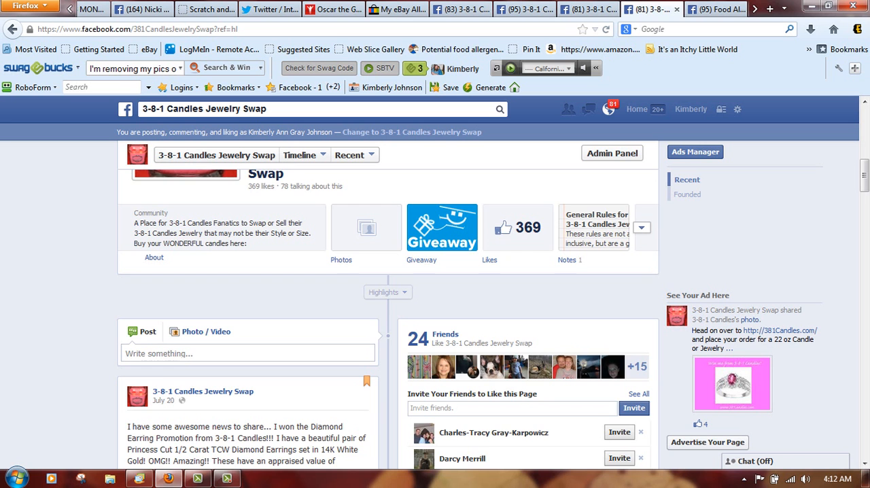
scroll("down", 3)
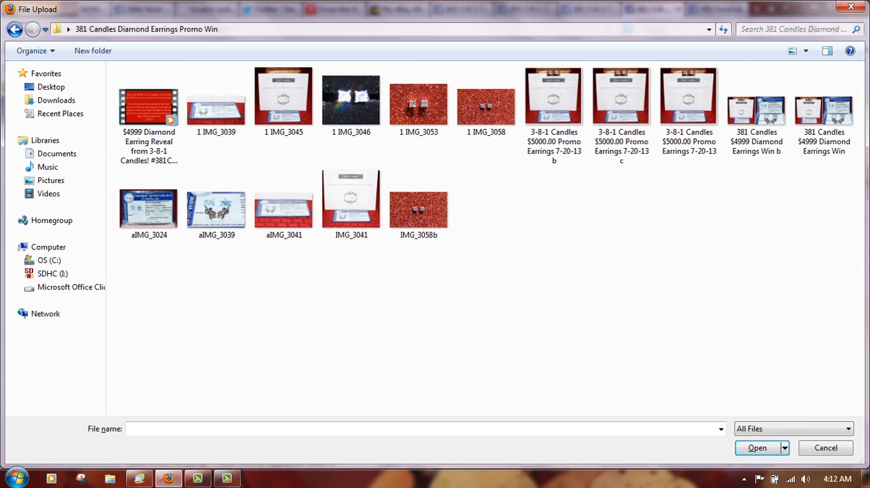
Try earring photos IMG_3058b, IMG_3058 and IMG_3053, then dismiss the picker attaching nothing
left_click(419, 204)
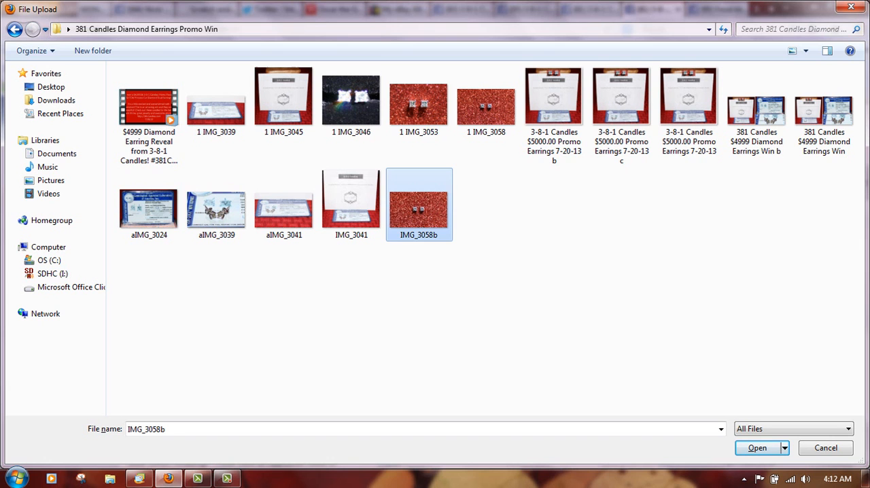
left_click(486, 100)
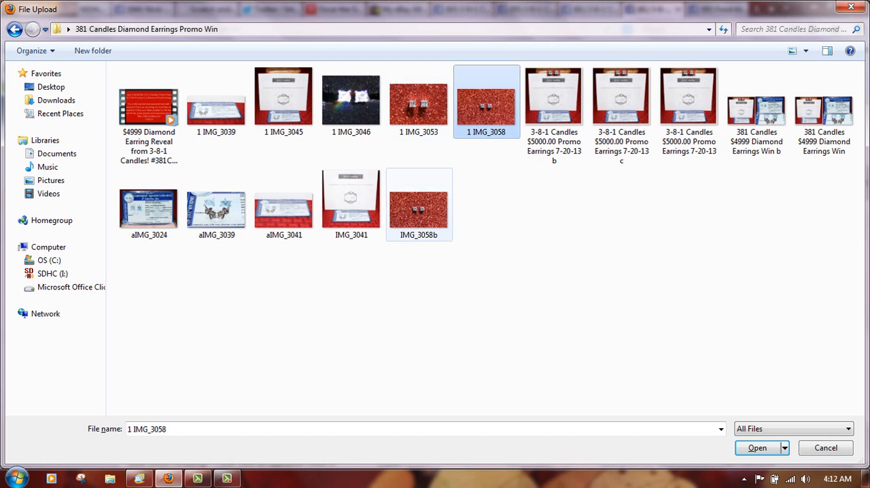
left_click(419, 99)
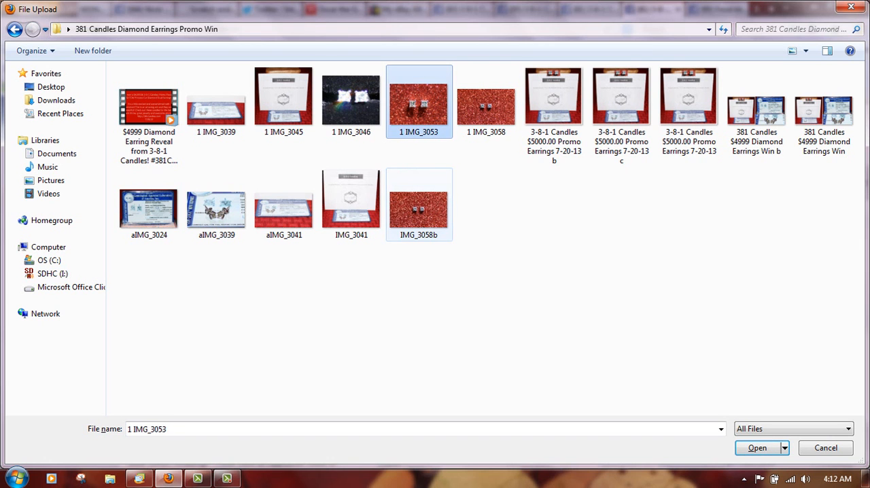
left_click(486, 98)
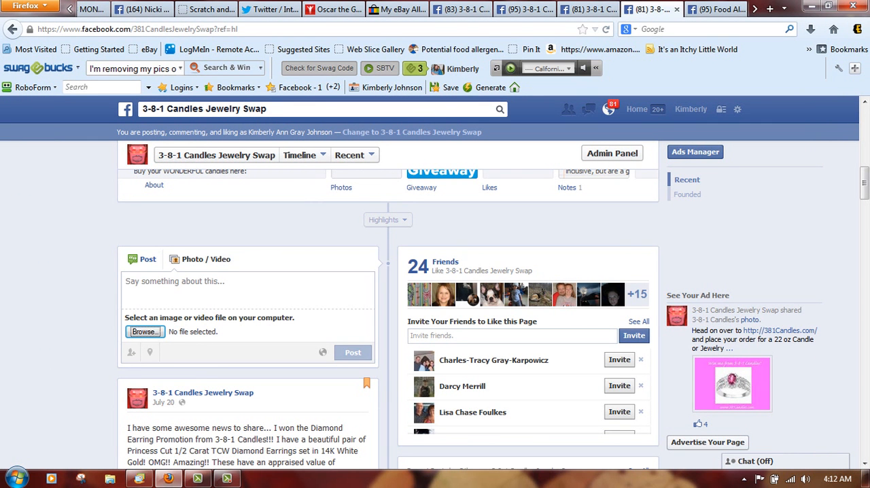
Scroll down the page toward its Photos albums
scroll("down", 3)
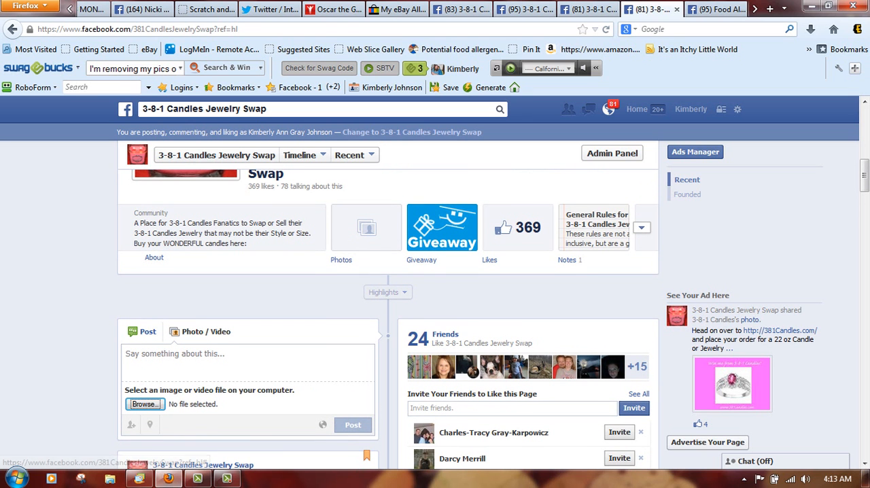
mouse_move(411, 132)
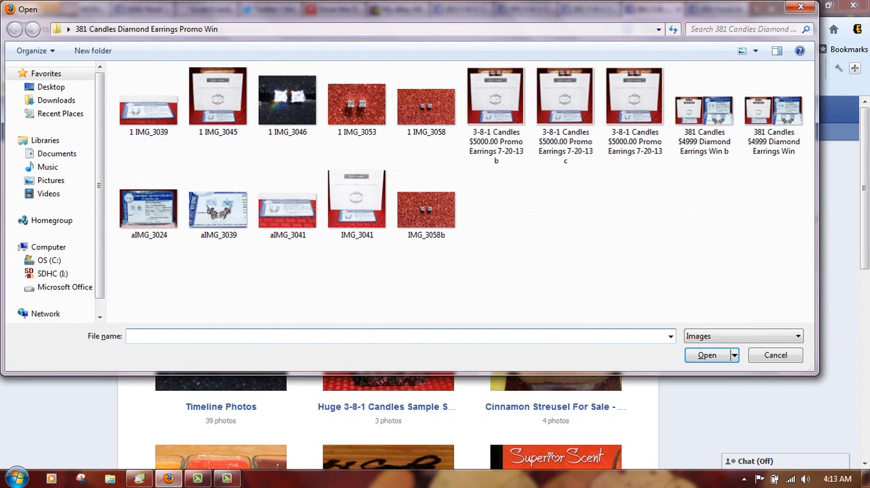
Select eight earring photos, starting with IMG_3058b, and upload them to the new album
left_click(426, 204)
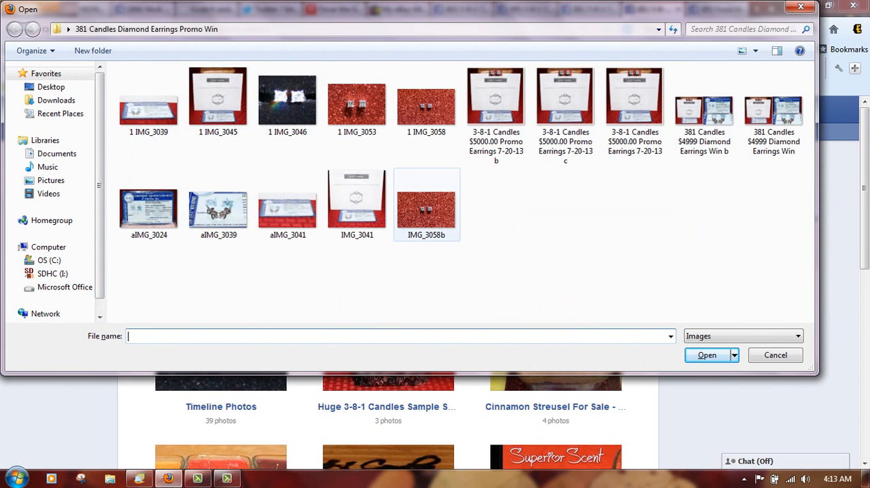
mouse_move(427, 203)
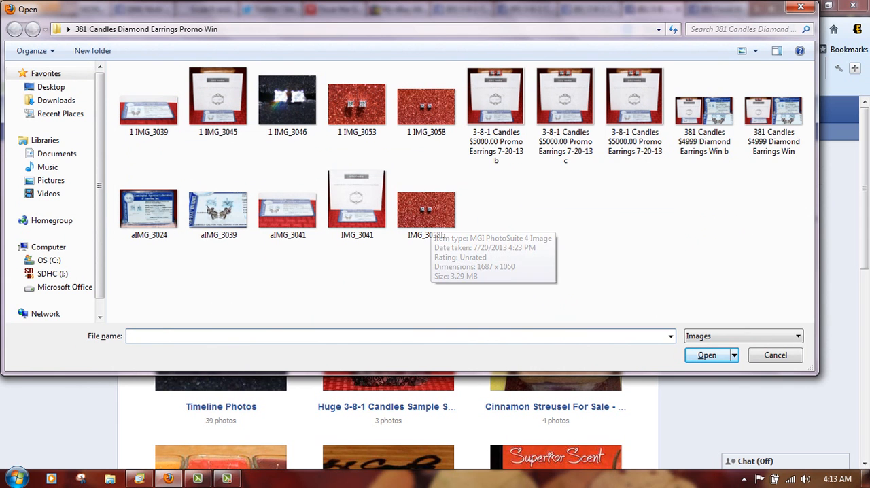
left_click(426, 204)
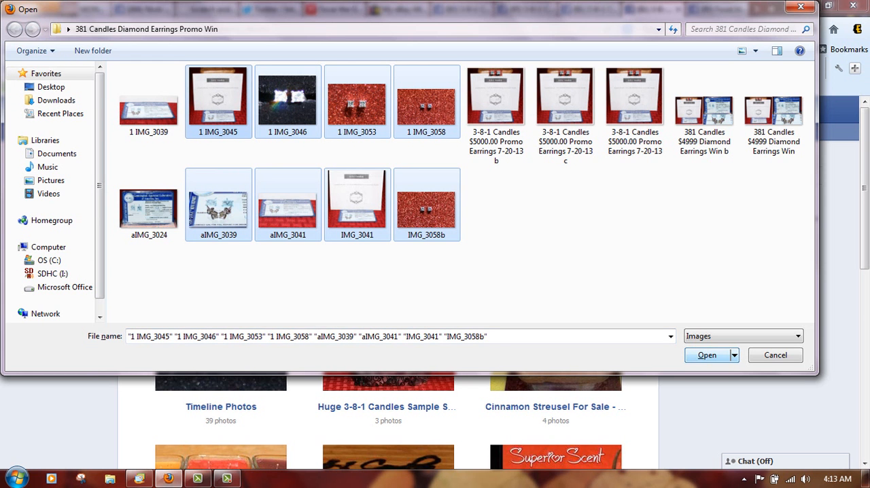
left_click(706, 355)
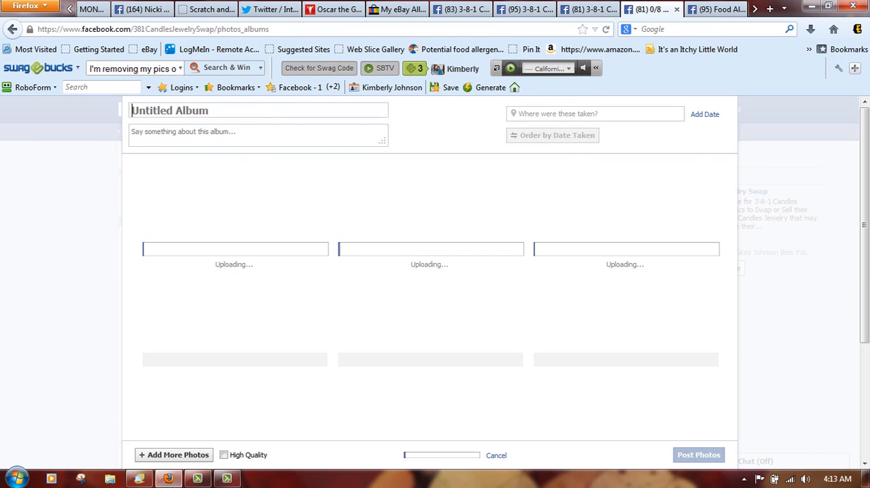
Title the album 'Test Album', caption it 'Things for sale', and post the photos
type("Test Album")
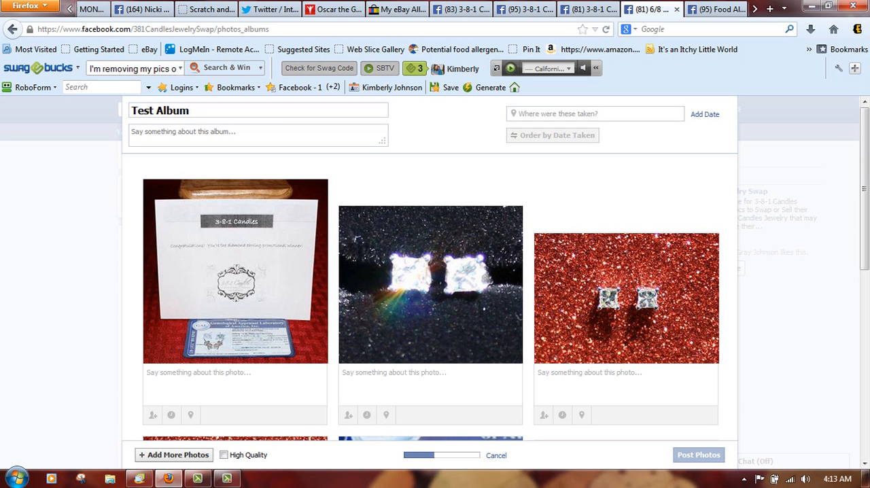
type("T")
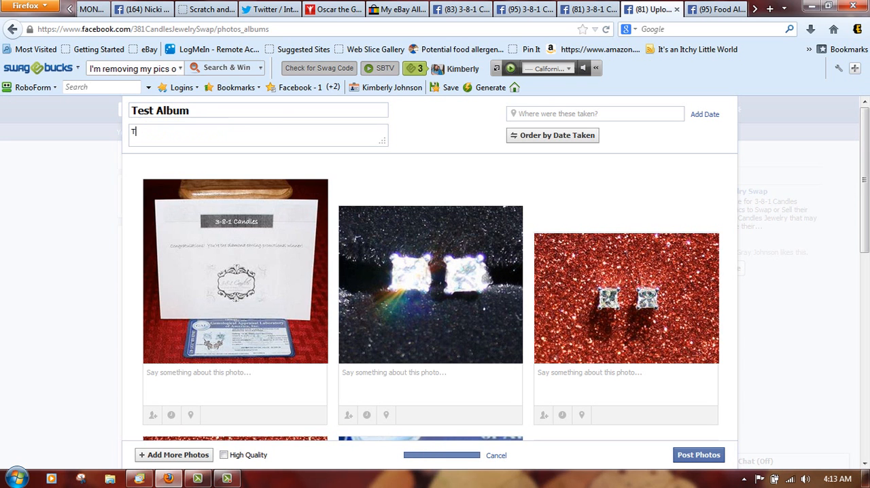
type("hings for sa")
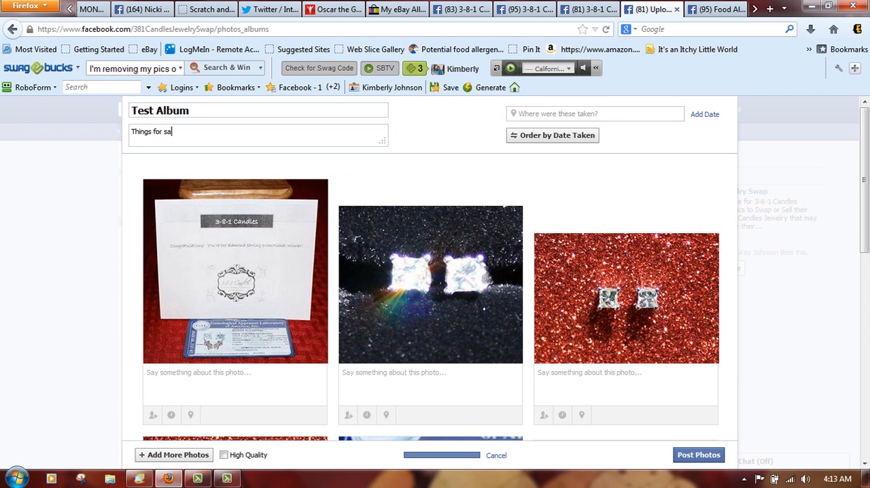
type("le")
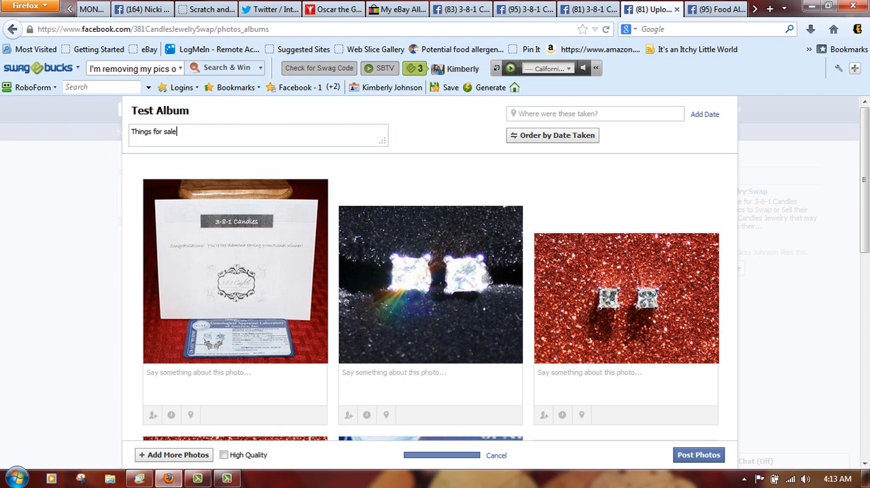
left_click(698, 454)
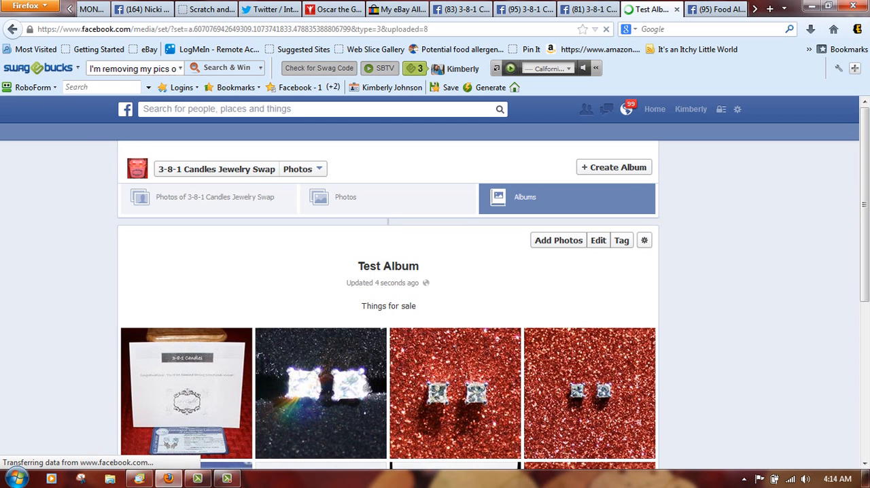
Scroll through the newly posted Test Album page
scroll("down", 3)
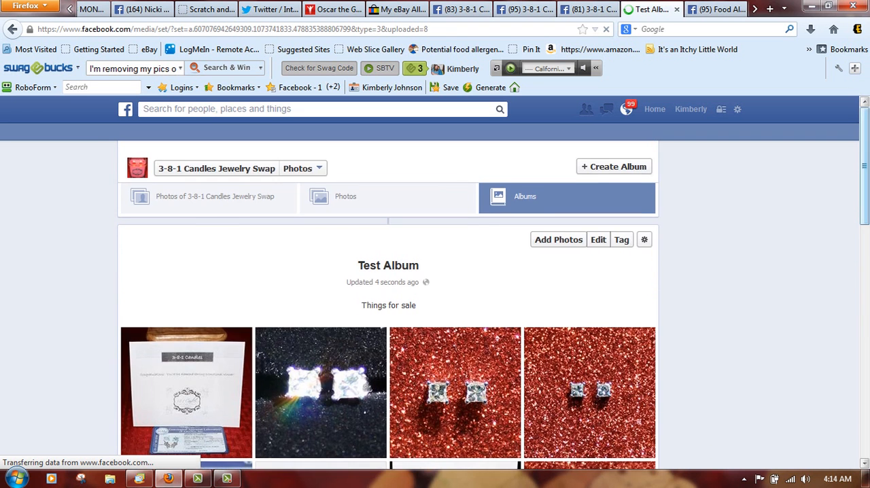
scroll("down", 3)
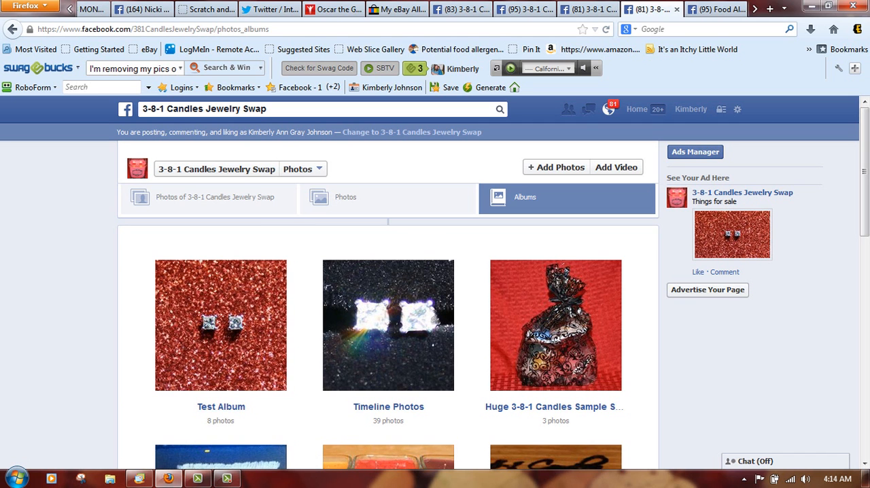
mouse_move(221, 407)
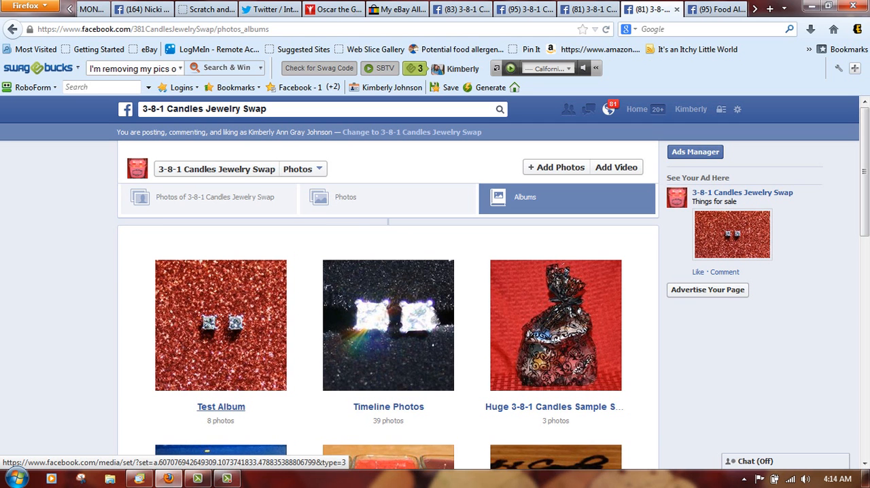